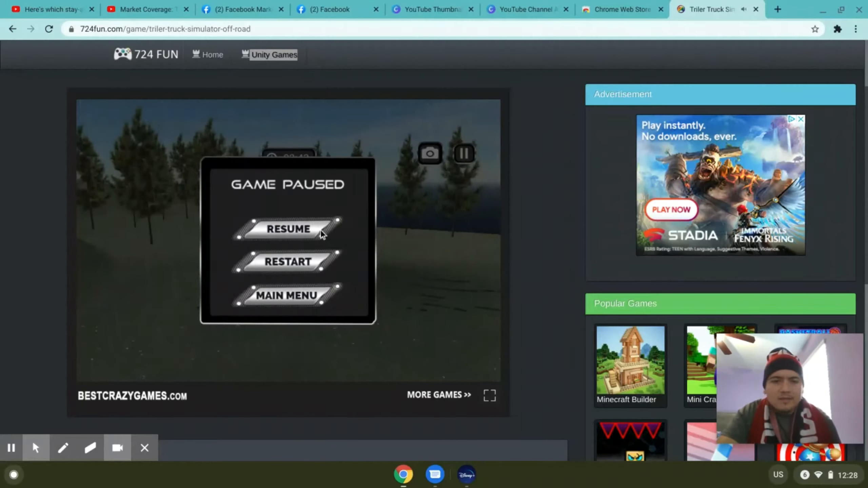
Step: Resume the Triler Truck Simulator Off-Road game from the Game Paused menu
click(287, 228)
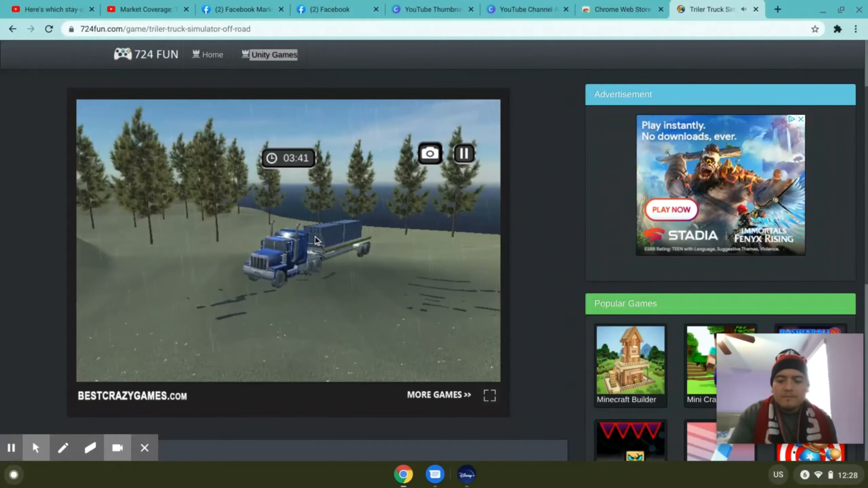